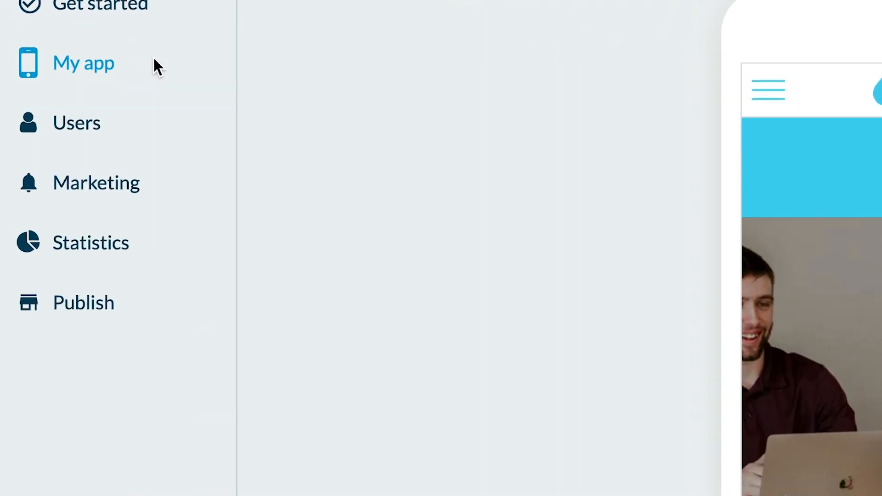
Step: From My app > Sections, add a new section of type Map for OUR OFFICES
{"action": "left_click", "coordinate": [84, 63]}
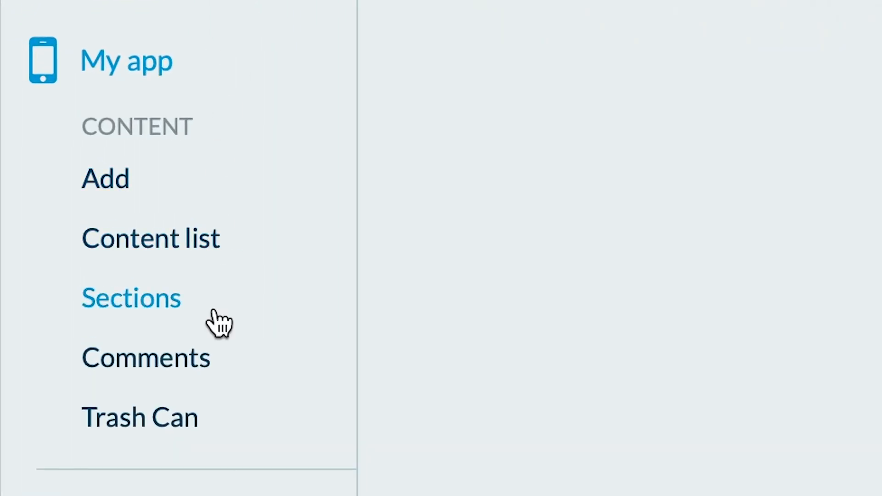
{"action": "left_click", "coordinate": [131, 298]}
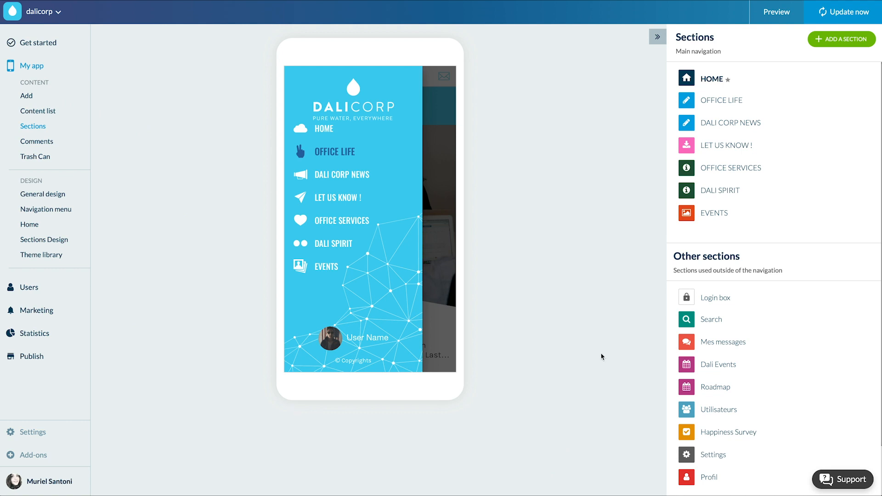
{"action": "left_click", "coordinate": [842, 39]}
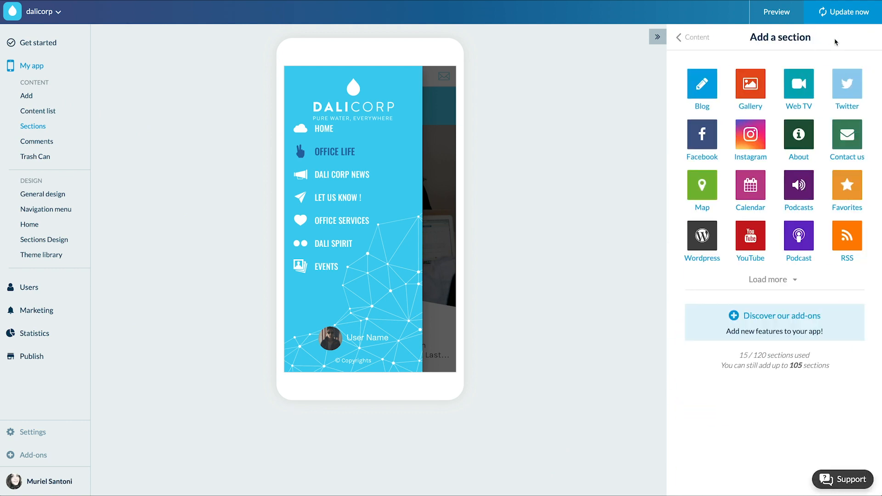
{"action": "left_click", "coordinate": [702, 185]}
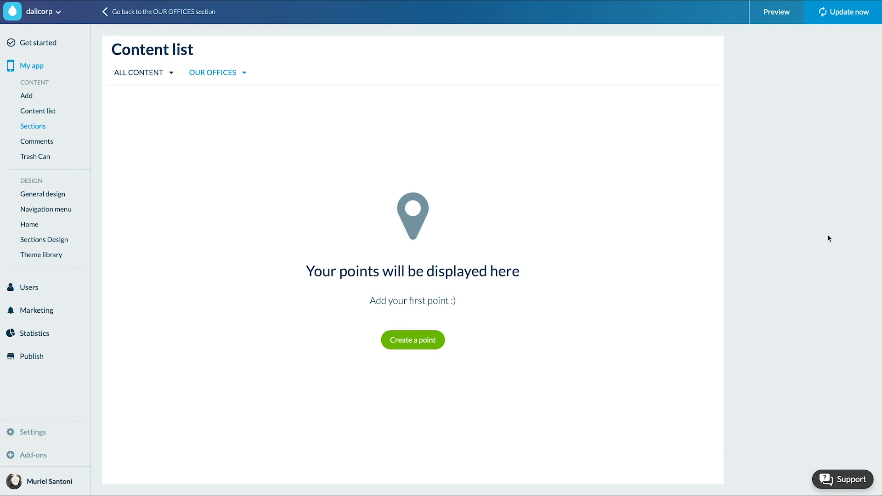
Step: Create a point named SAN FRANCISCO OFFICE with address 333 Post St Union Square
{"action": "left_click", "coordinate": [413, 340]}
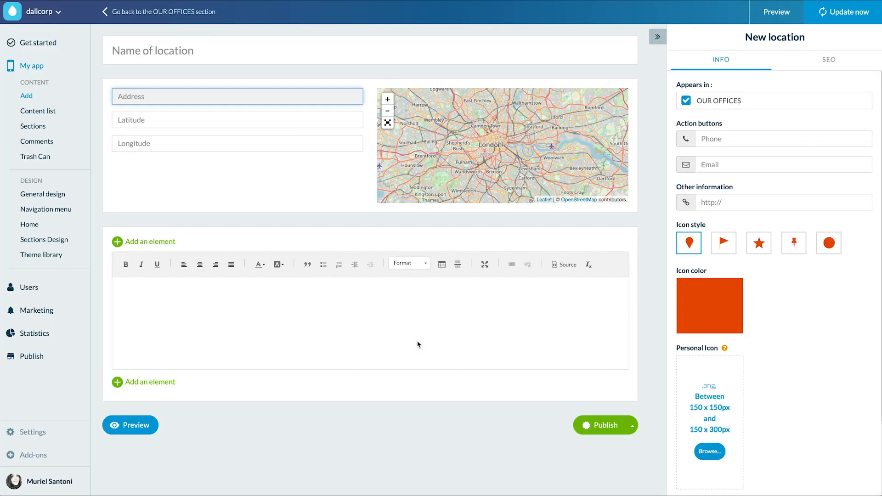
{"action": "type", "text": "SAN FRANC"}
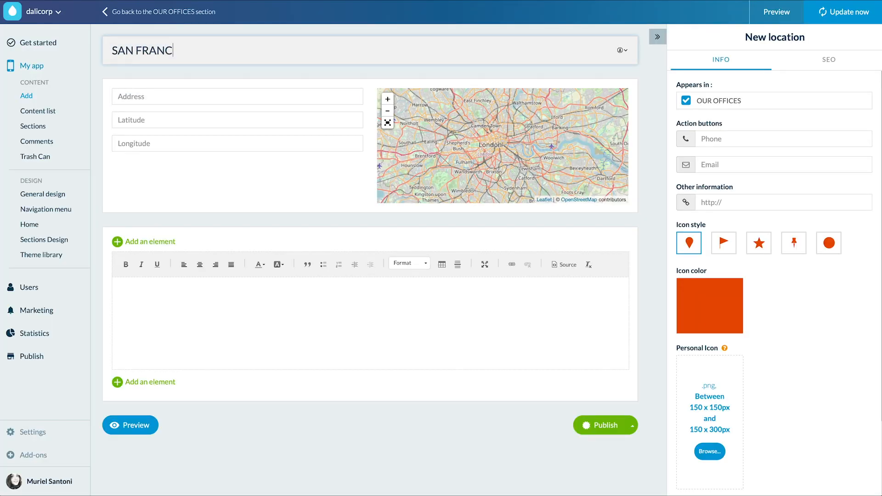
{"action": "type", "text": "ISCO OFFICE"}
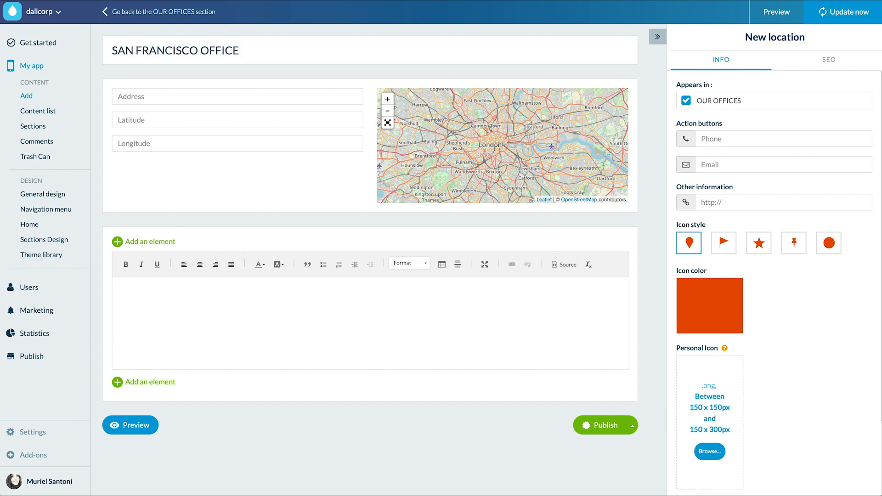
{"action": "type", "text": "333 Post St Union Square"}
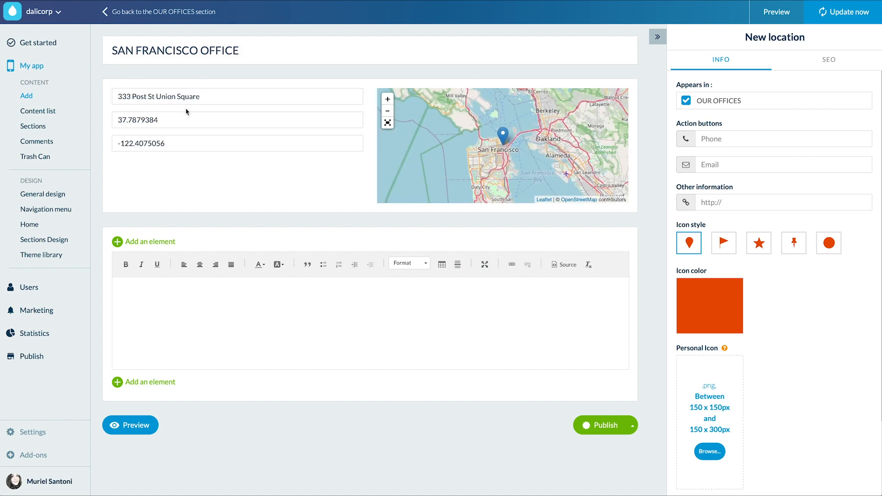
Step: Add a Photos element to the point's content for the office picture
{"action": "left_click", "coordinate": [118, 241]}
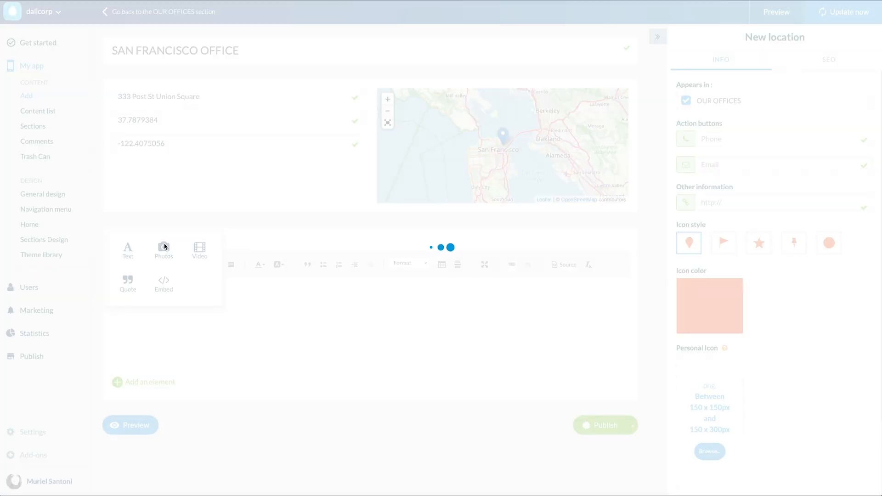
{"action": "left_click", "coordinate": [163, 250]}
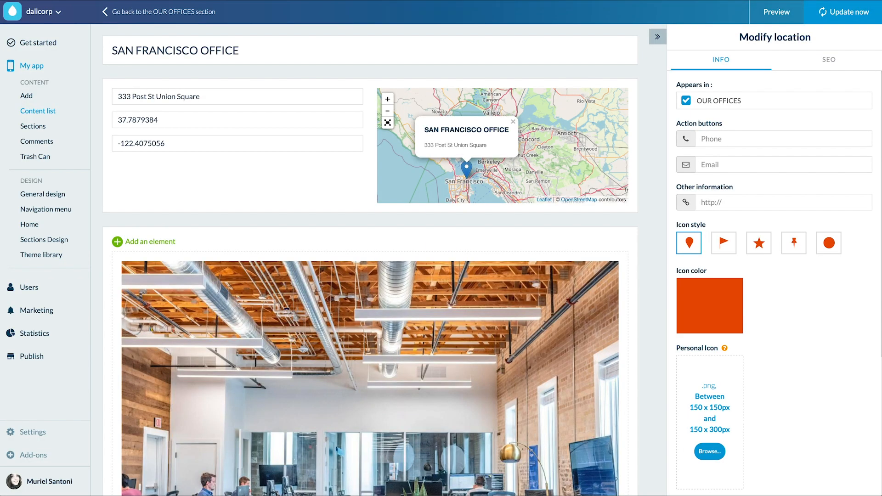
{"action": "scroll", "scroll_direction": "down", "scroll_amount": 3}
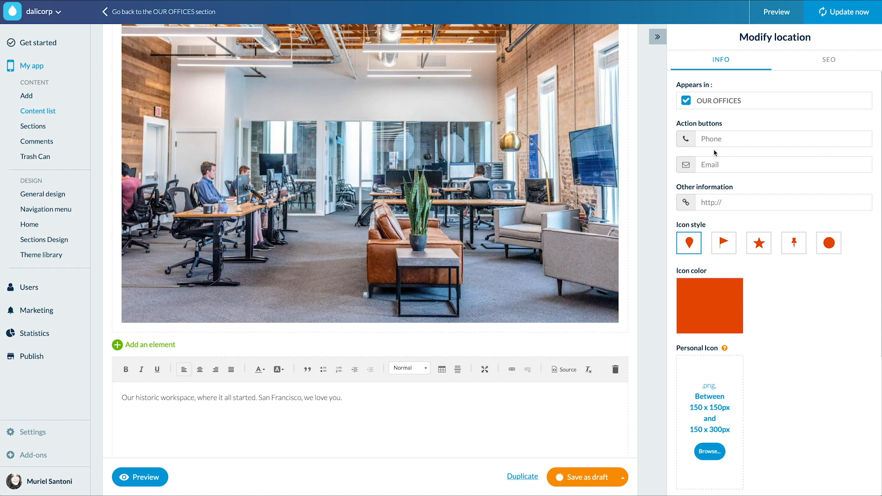
{"action": "type", "text": "1112"}
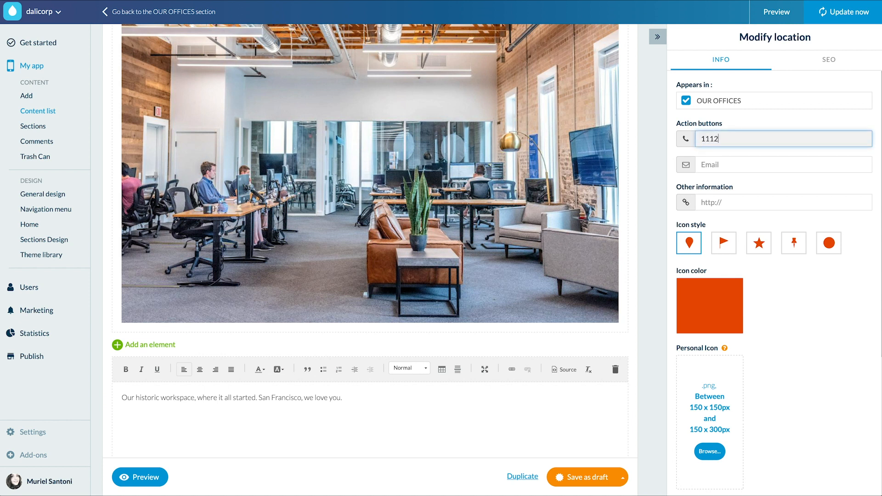
{"action": "type", "text": "222333"}
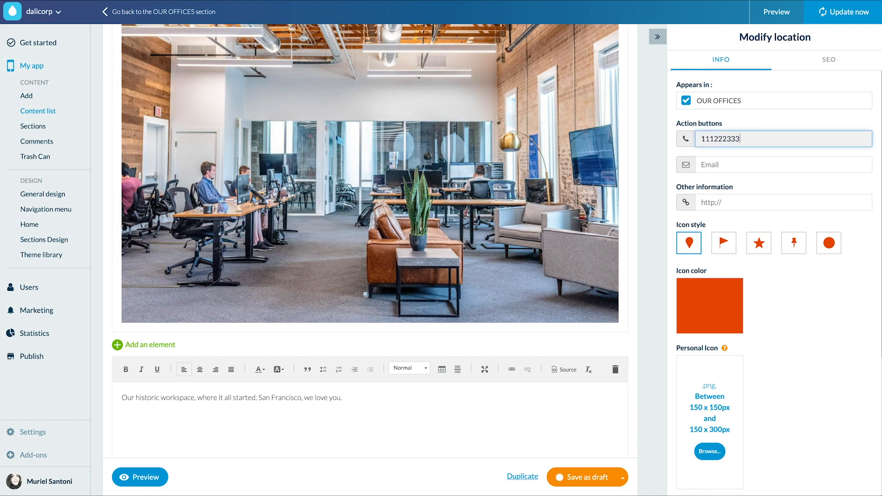
{"action": "type", "text": "444"}
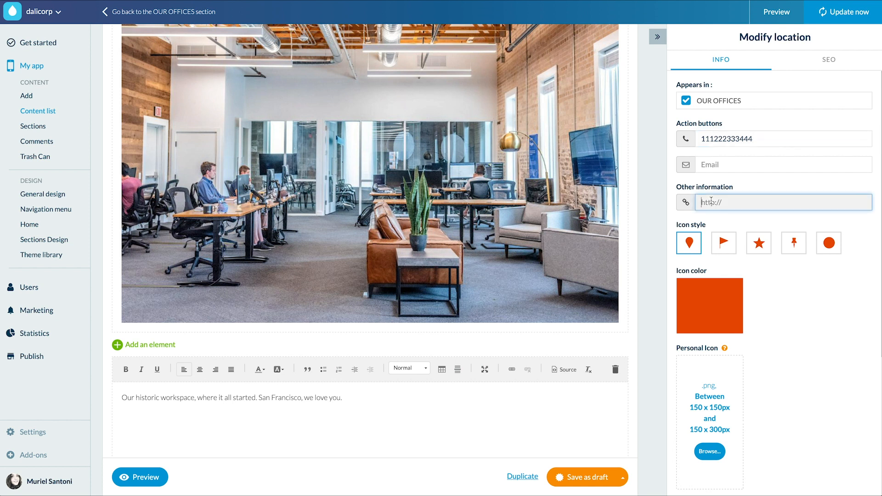
{"action": "type", "text": "https://www.dalicorp.com/office/san-francisco"}
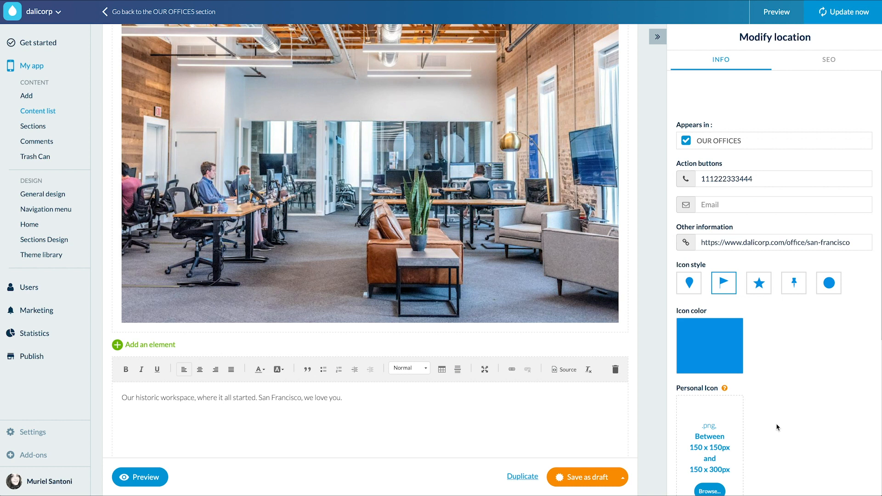
{"action": "left_click", "coordinate": [826, 59]}
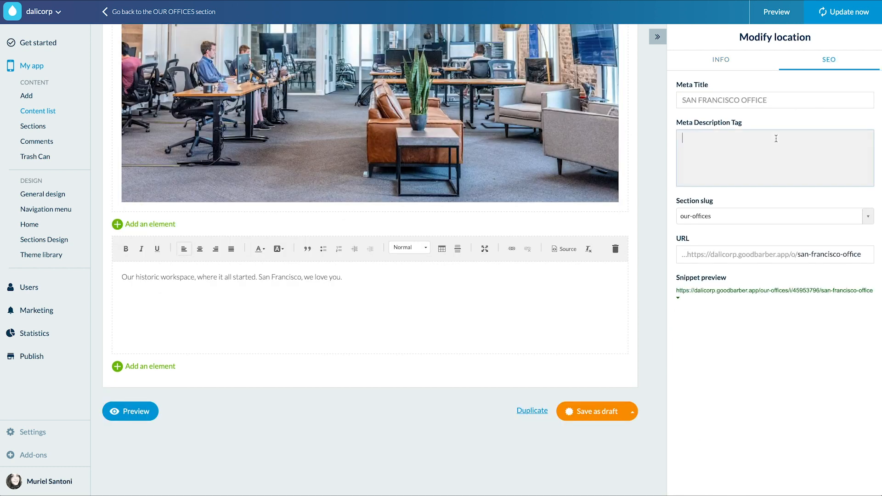
Step: Write the meta description 'Our historic workspace, where it all started…' and publish the point
{"action": "type", "text": "Our historic workspace, where it all started. San Francisco, we love you. Dali Corp."}
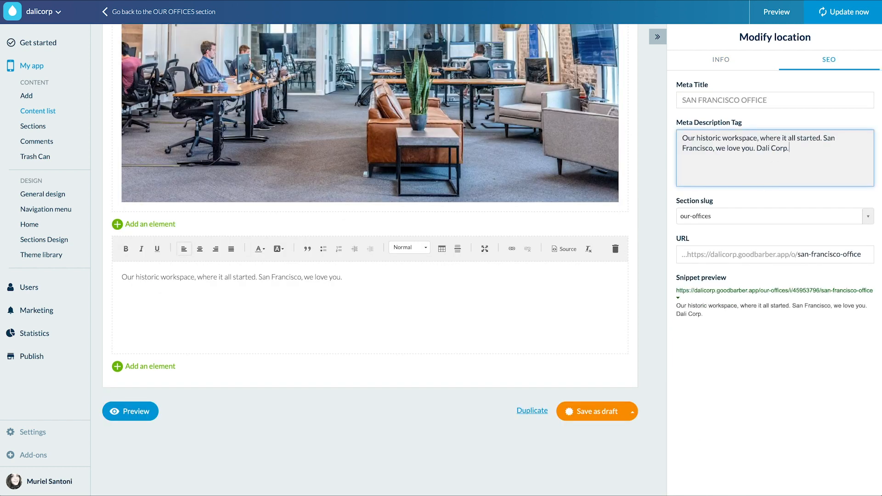
{"action": "left_click", "coordinate": [632, 411]}
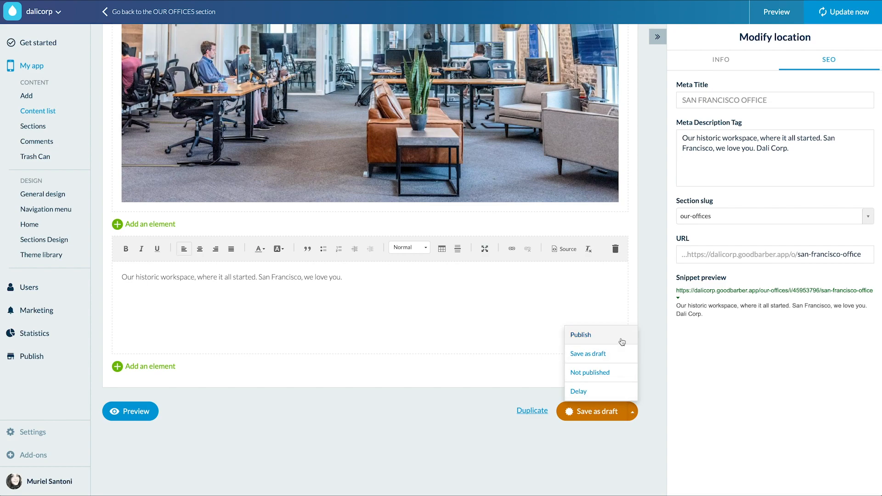
{"action": "left_click", "coordinate": [580, 335]}
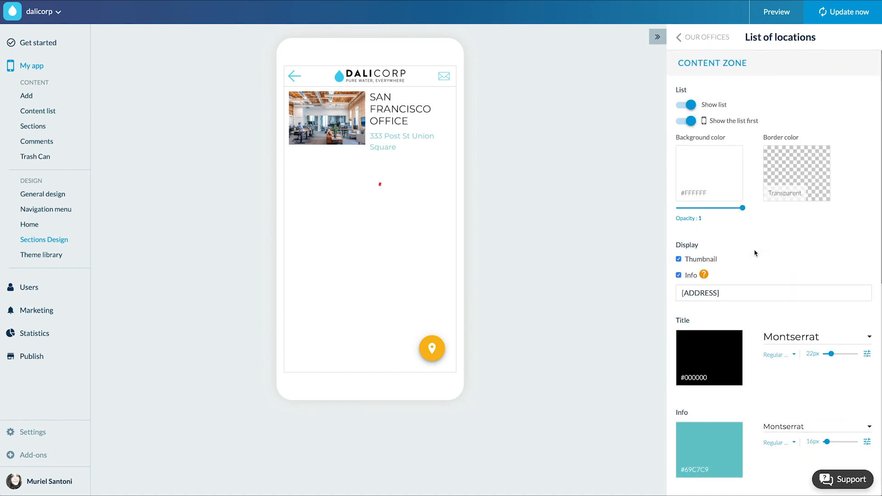
{"action": "mouse_move", "coordinate": [700, 121]}
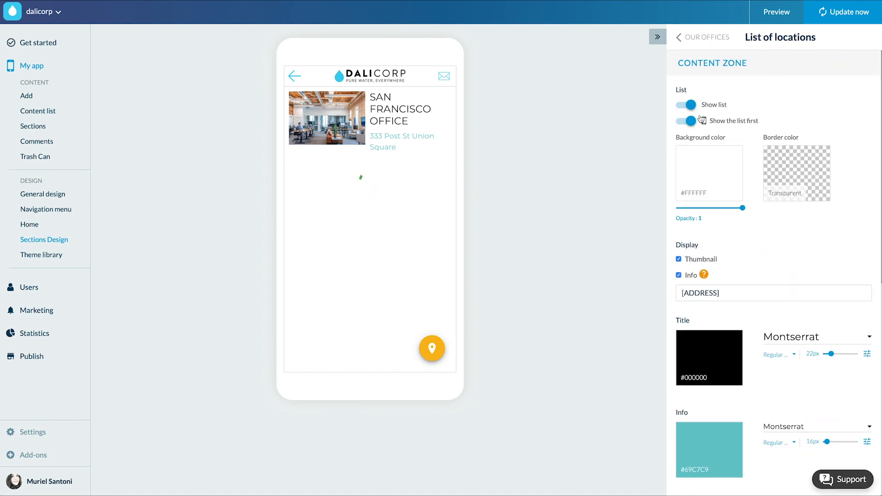
{"action": "left_click", "coordinate": [686, 105]}
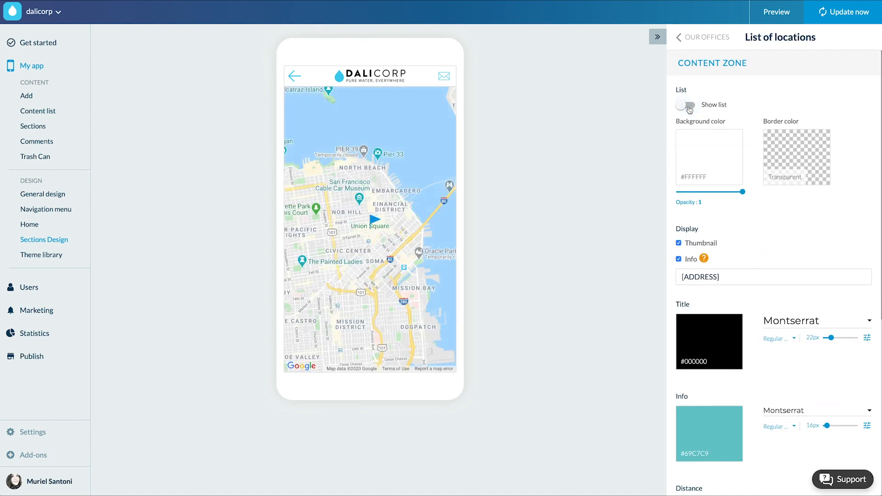
{"action": "left_click", "coordinate": [685, 104]}
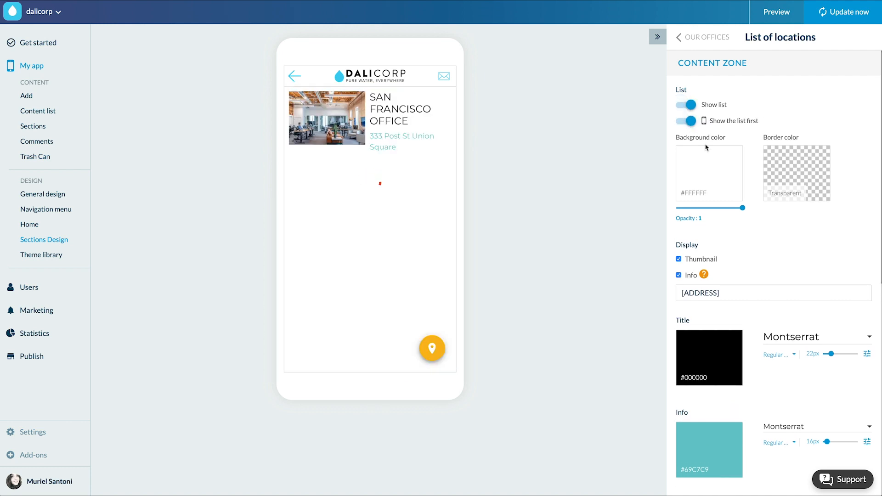
{"action": "mouse_move", "coordinate": [728, 259]}
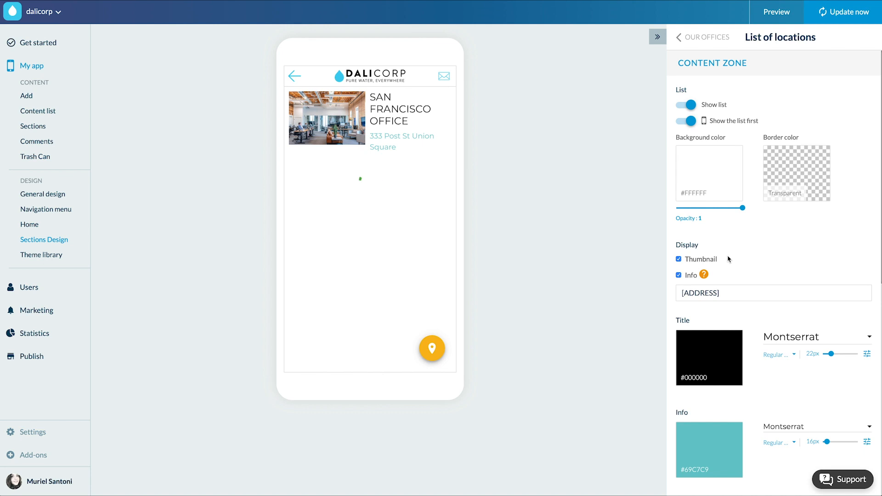
{"action": "scroll", "scroll_direction": "down", "scroll_amount": 3}
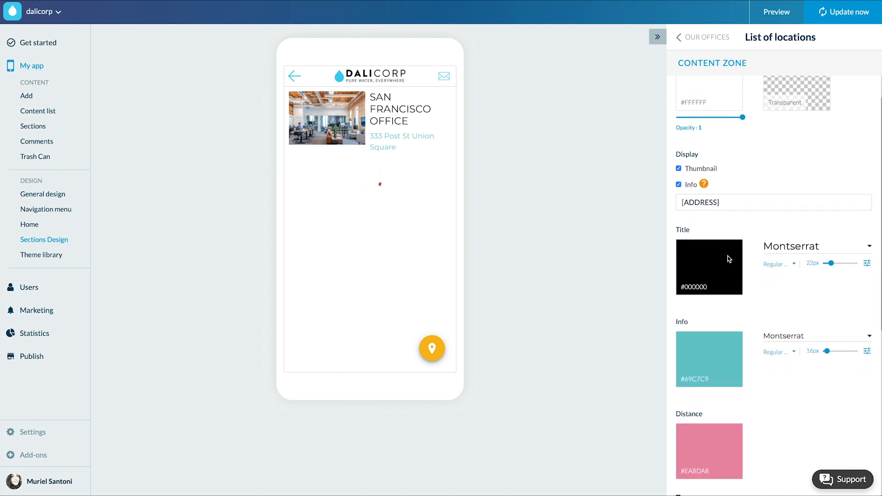
{"action": "scroll", "scroll_direction": "down", "scroll_amount": 3}
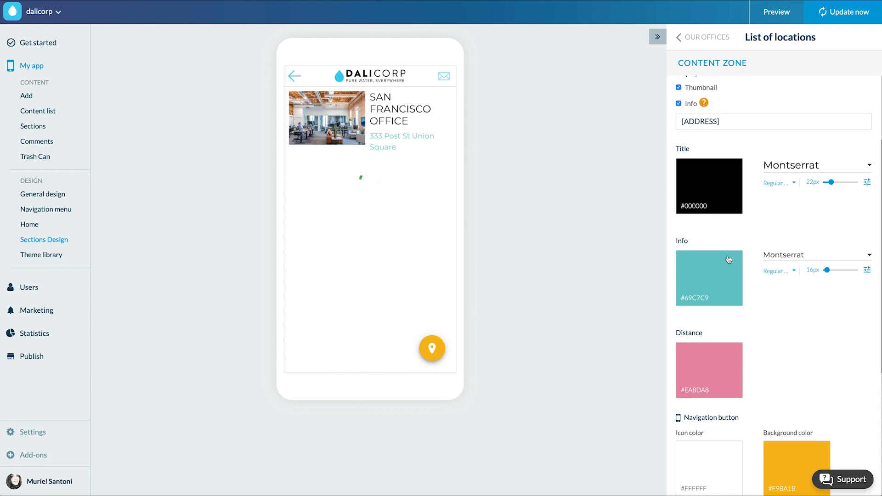
{"action": "scroll", "scroll_direction": "down", "scroll_amount": 3}
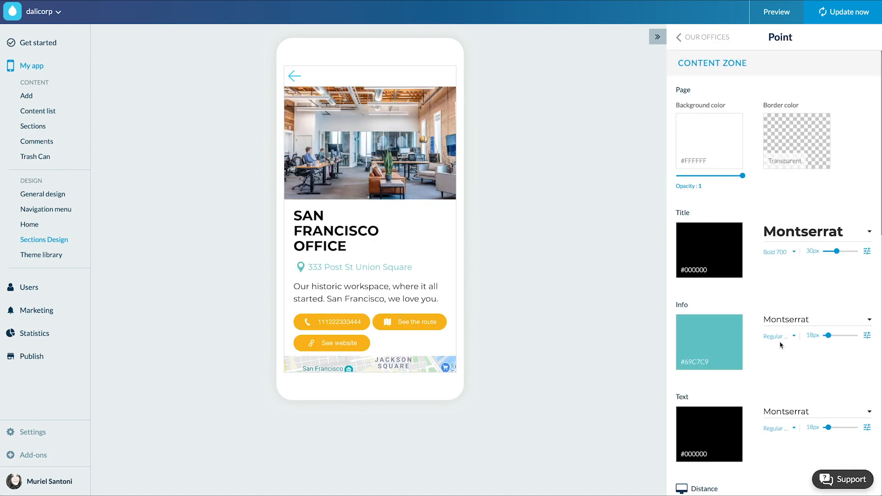
Step: Leave the Point design panel and return to the OUR OFFICES design overview
{"action": "scroll", "scroll_direction": "down", "scroll_amount": 3}
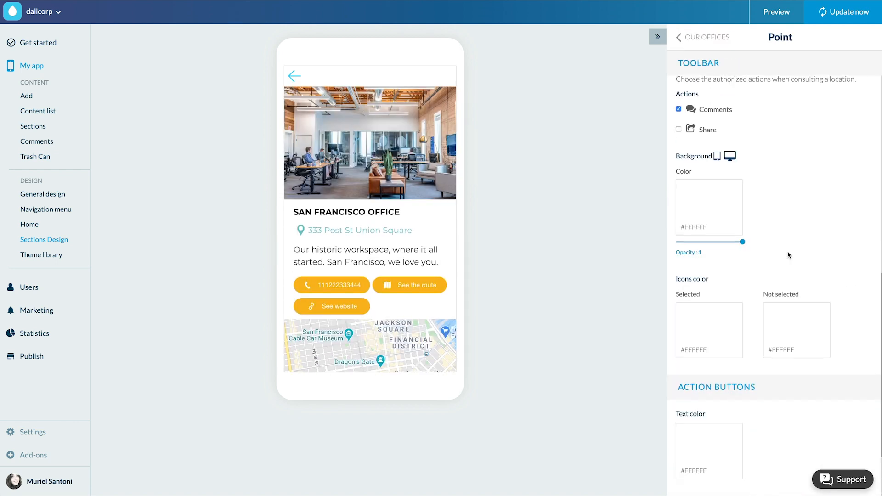
{"action": "left_click", "coordinate": [688, 38]}
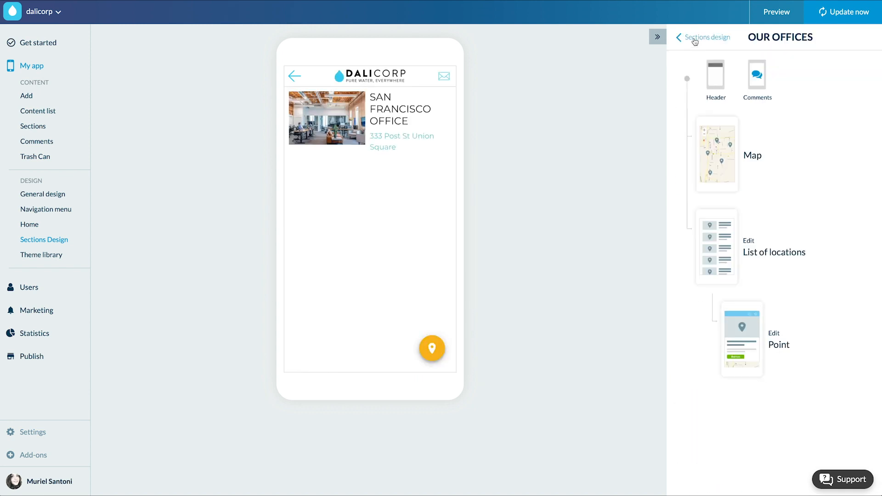
Step: Open OUR OFFICES in Sections and scroll through its comments, publication and SEO settings
{"action": "left_click", "coordinate": [33, 126]}
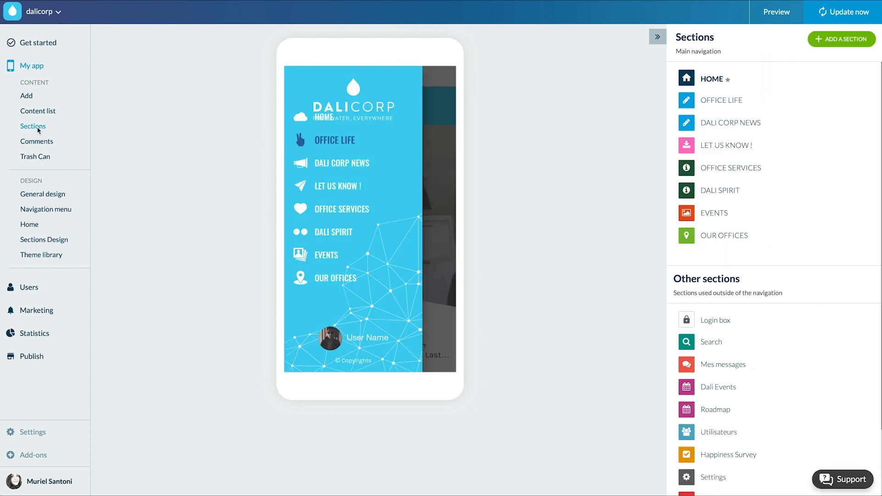
{"action": "left_click", "coordinate": [724, 236]}
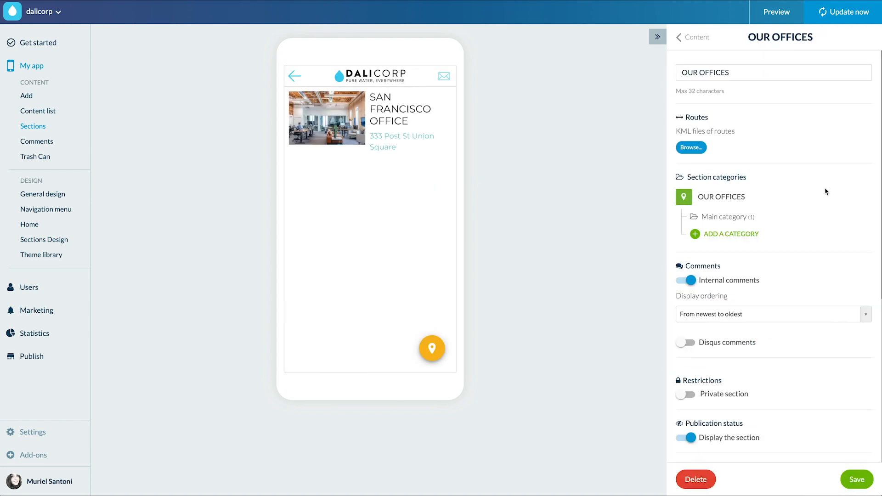
{"action": "scroll", "scroll_direction": "down", "scroll_amount": 3}
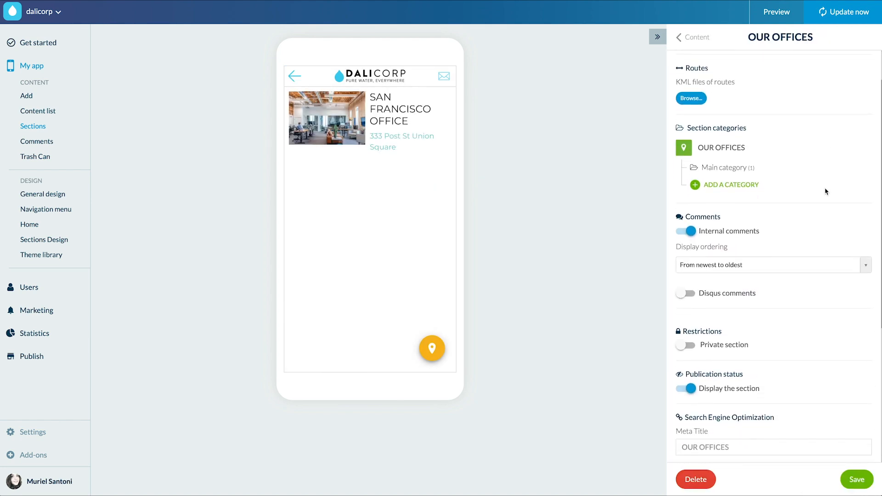
{"action": "scroll", "scroll_direction": "down", "scroll_amount": 3}
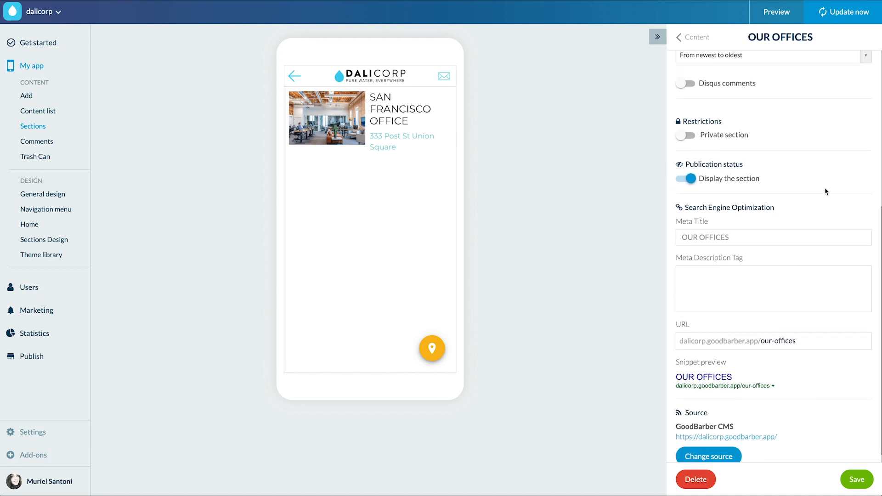